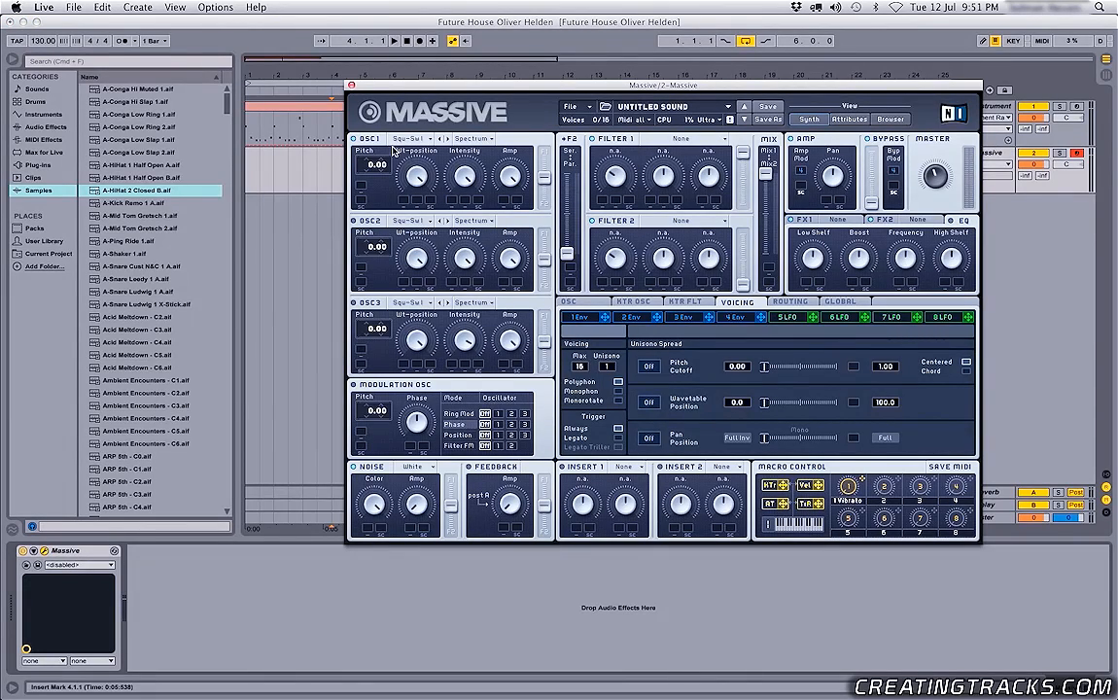
pyautogui.moveTo(432, 220)
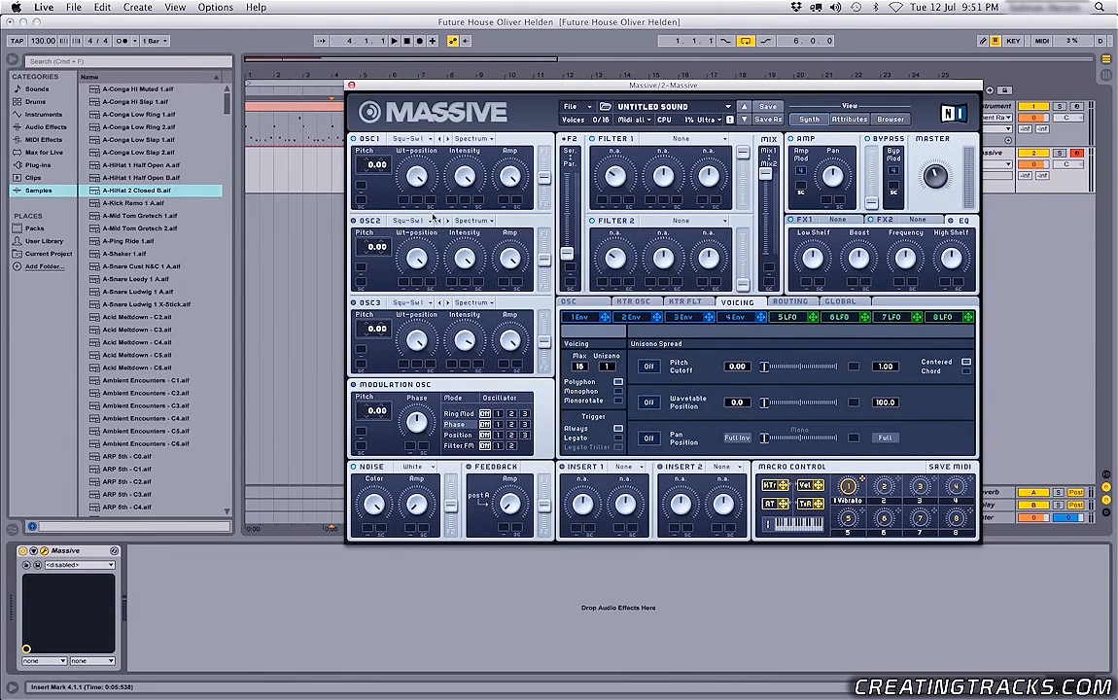
pyautogui.moveTo(474, 172)
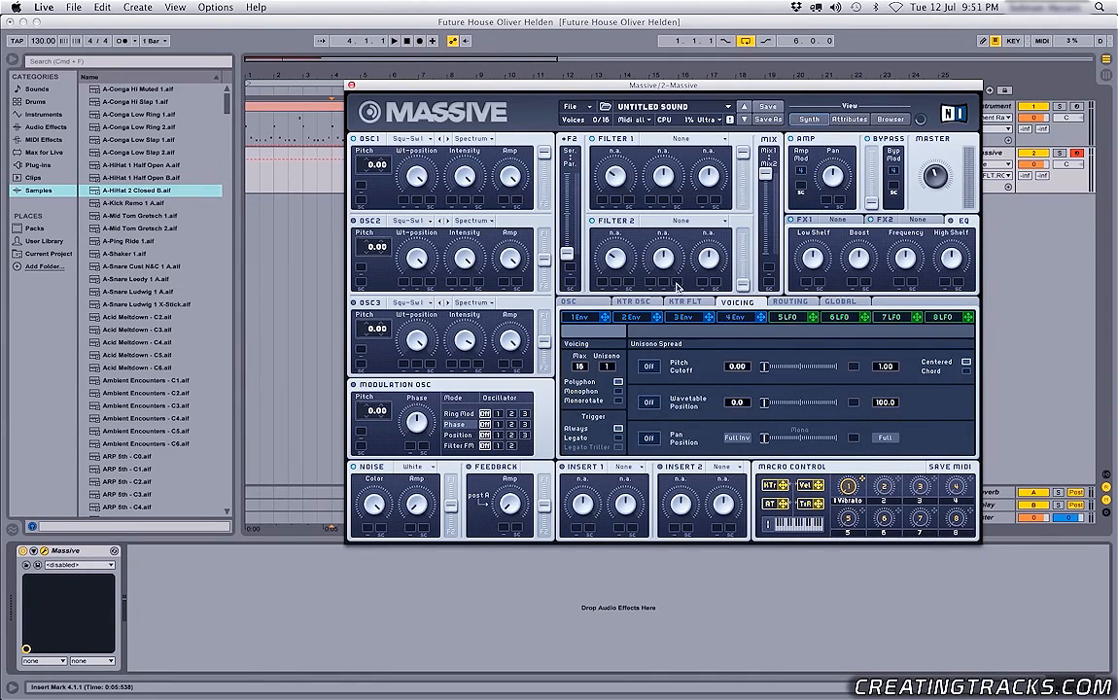
# - View the filter keytracking curve, then the glide, pitchbend and vibrato settings
pyautogui.click(686, 301)
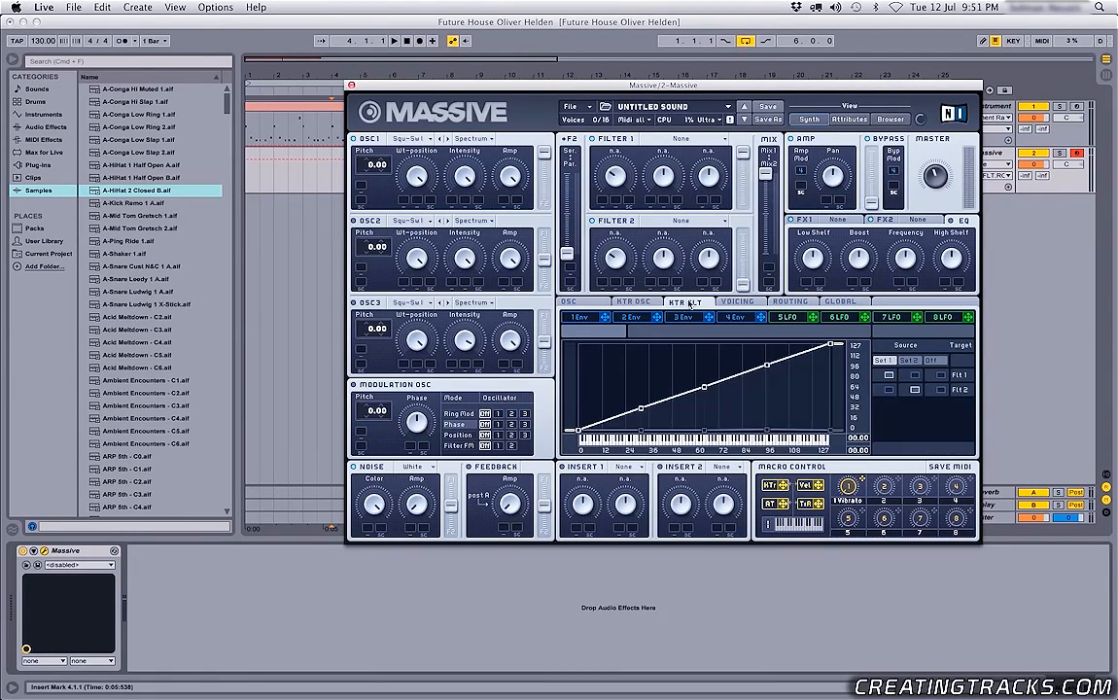
pyautogui.click(739, 300)
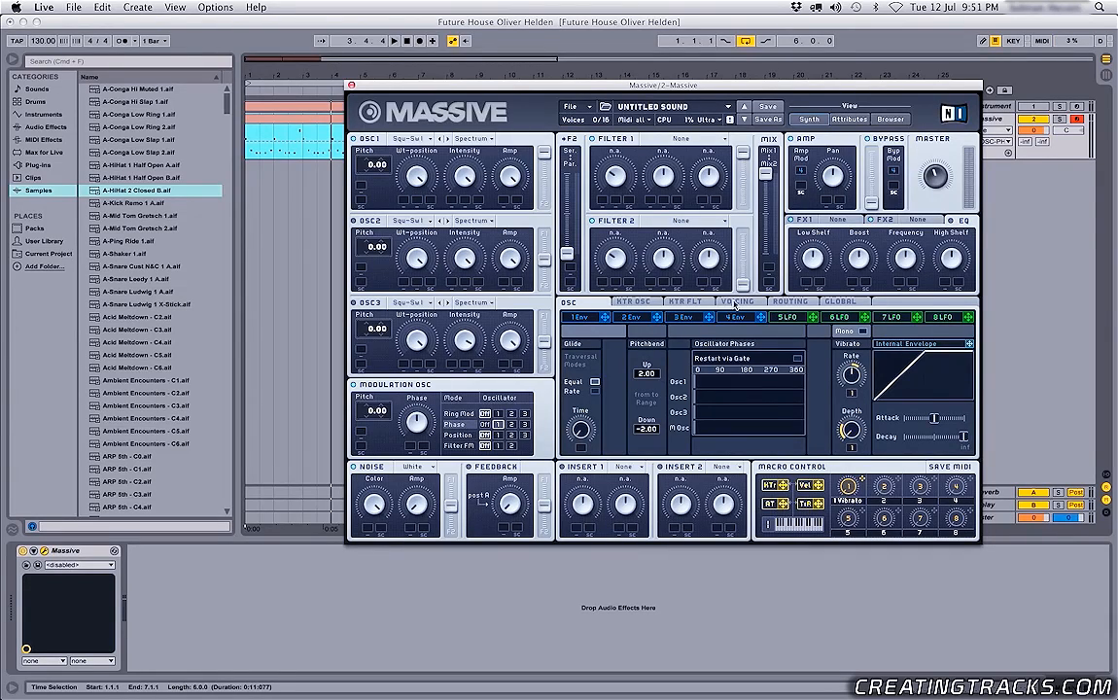
# - Show the Voicing page and widen the unison voices' spread slider
pyautogui.click(737, 301)
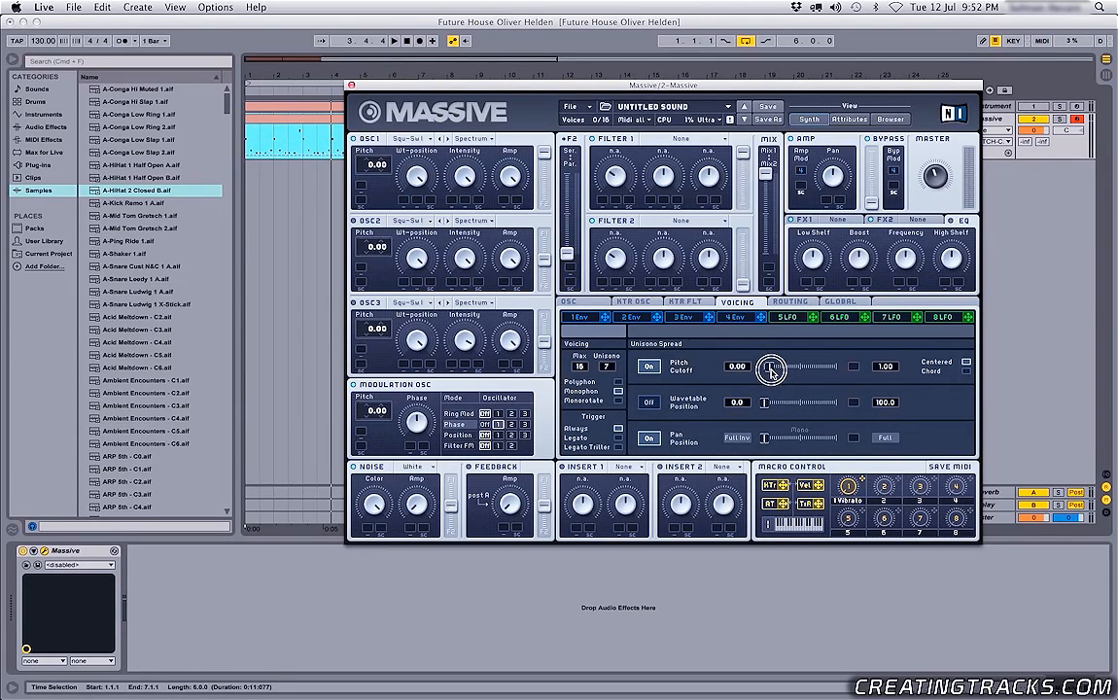
pyautogui.moveTo(773, 372); pyautogui.dragTo(783, 372)
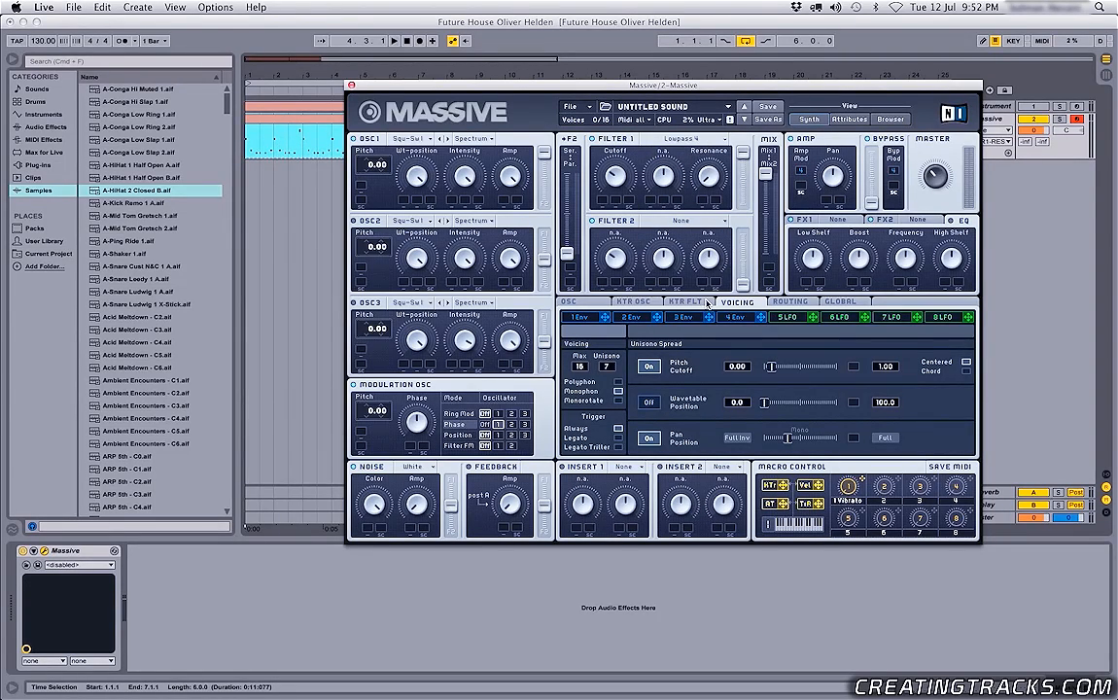
# - Show envelope 4's shape to view its modulation of the Filter 1 cutoff
pyautogui.click(732, 317)
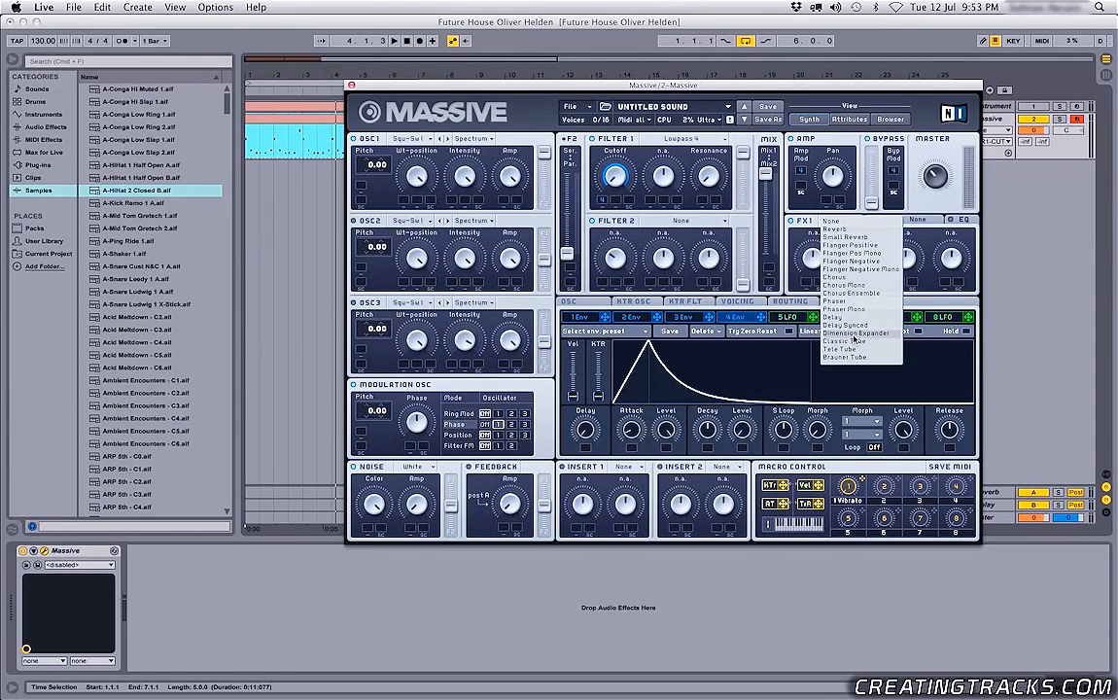
# - Load Classic Tube into FX1, adjust its dry/wet, and put Dimension Expander in FX2
pyautogui.click(842, 341)
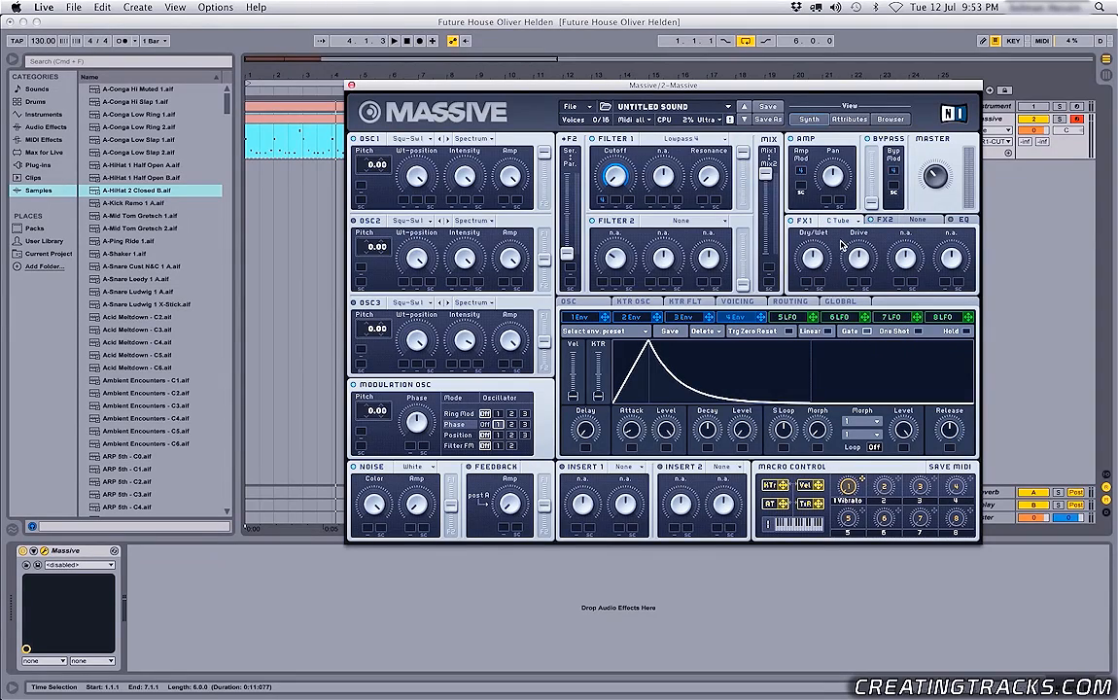
pyautogui.click(814, 260)
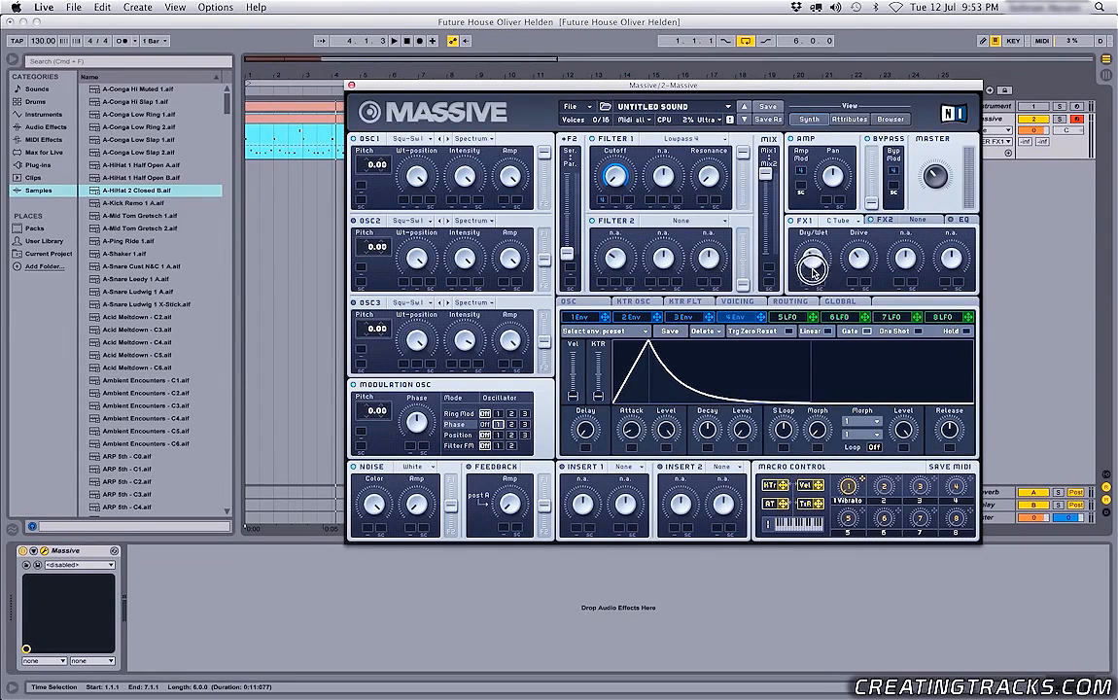
pyautogui.moveTo(844, 268)
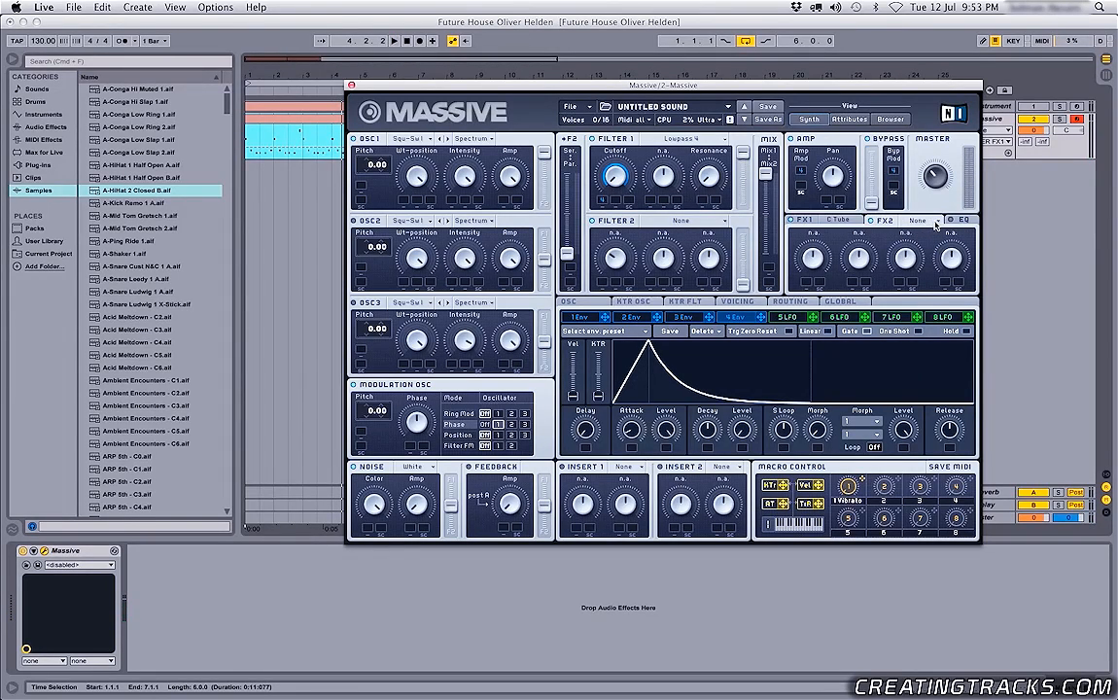
pyautogui.click(921, 220)
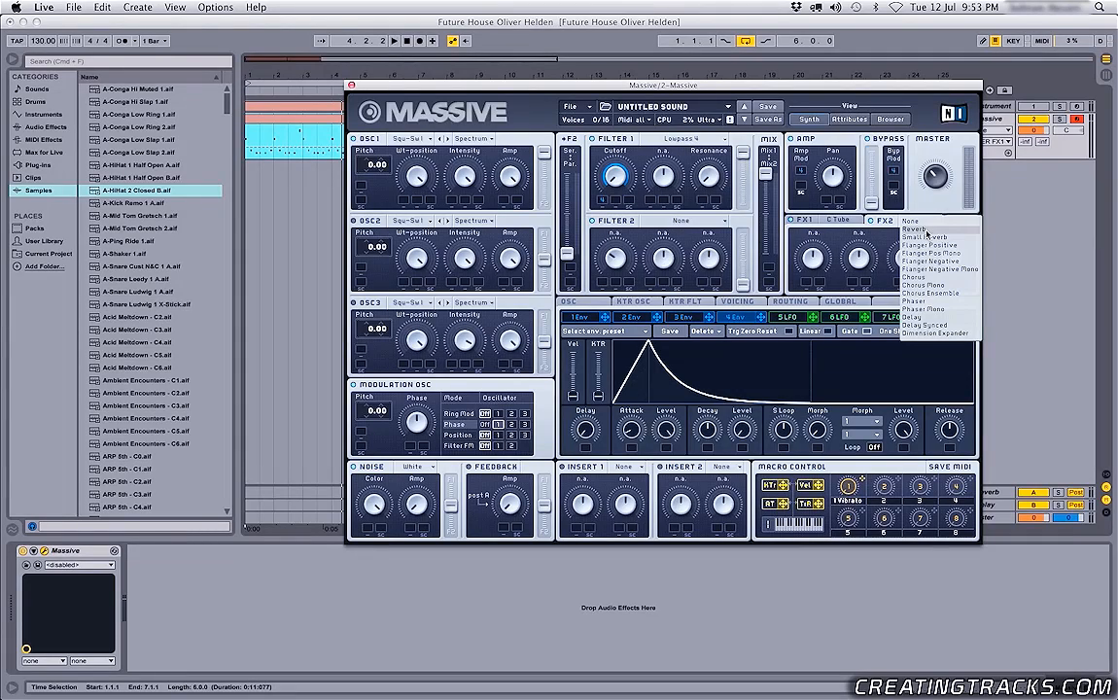
pyautogui.moveTo(960, 338)
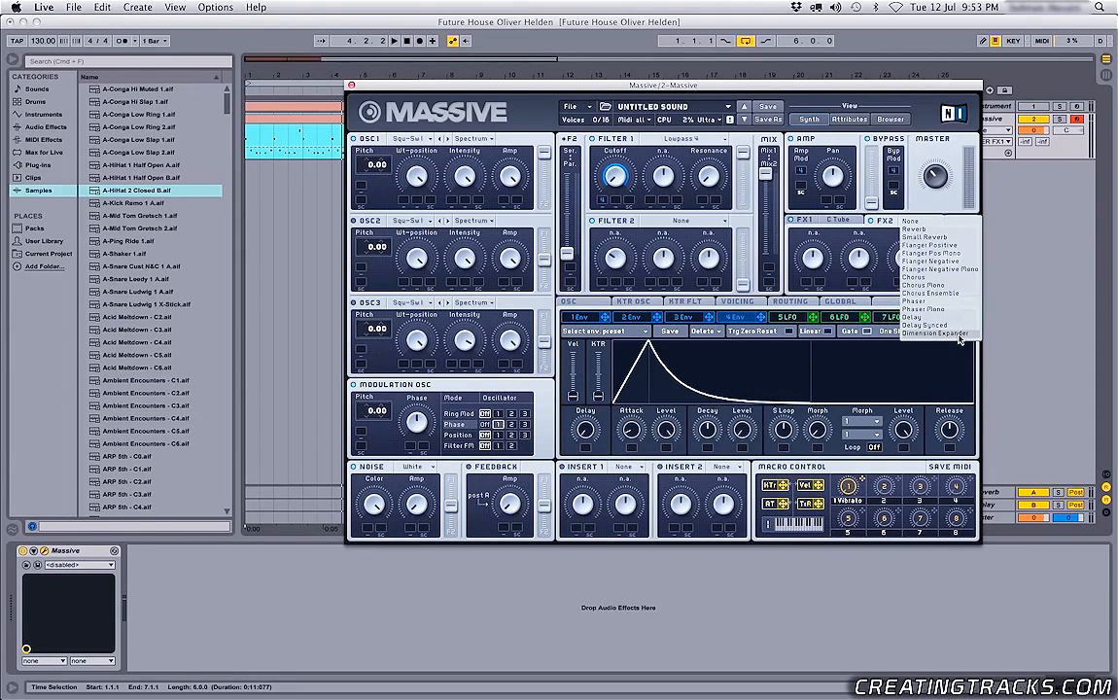
pyautogui.click(935, 334)
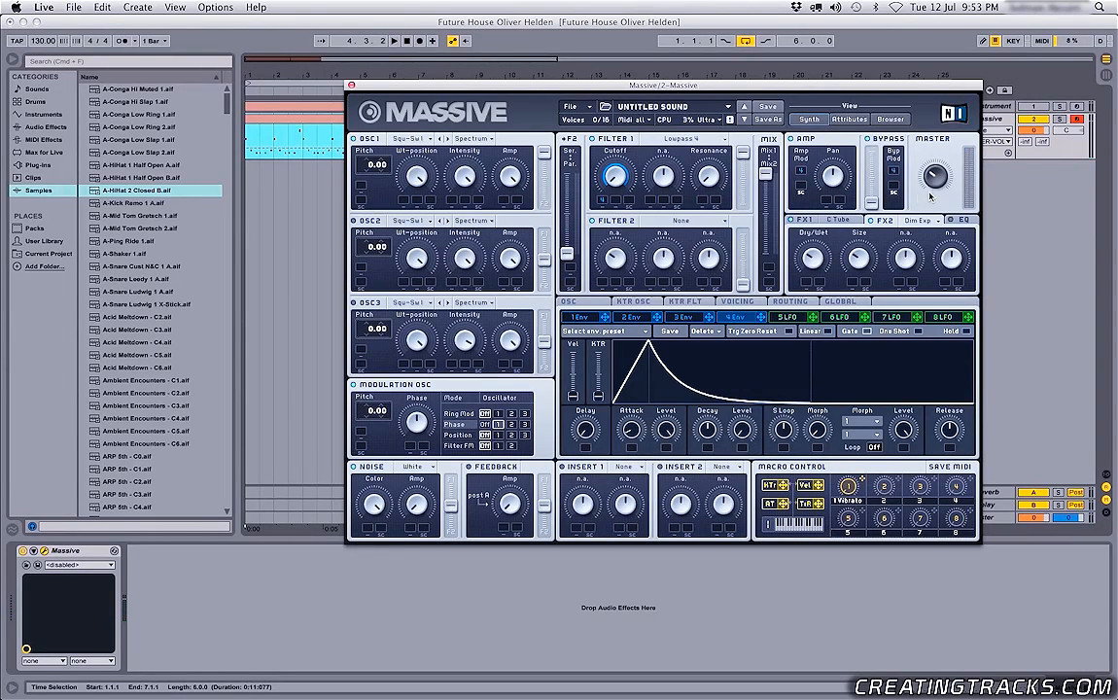
# - Bring up Massive's equaliser settings page
pyautogui.click(963, 219)
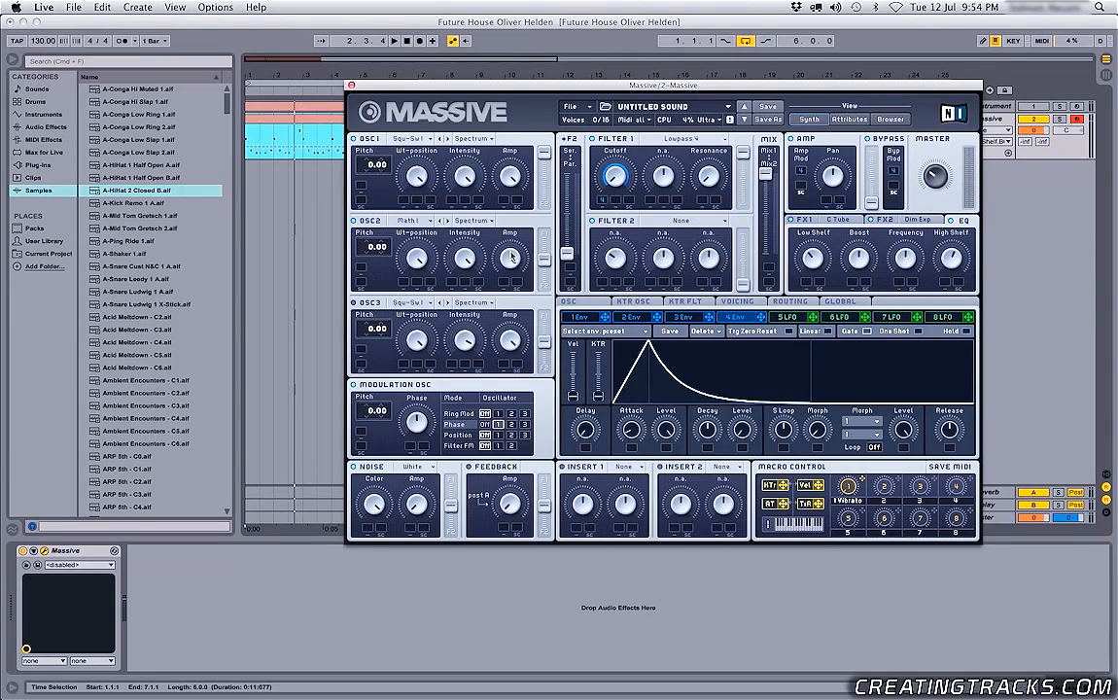
pyautogui.moveTo(400, 270)
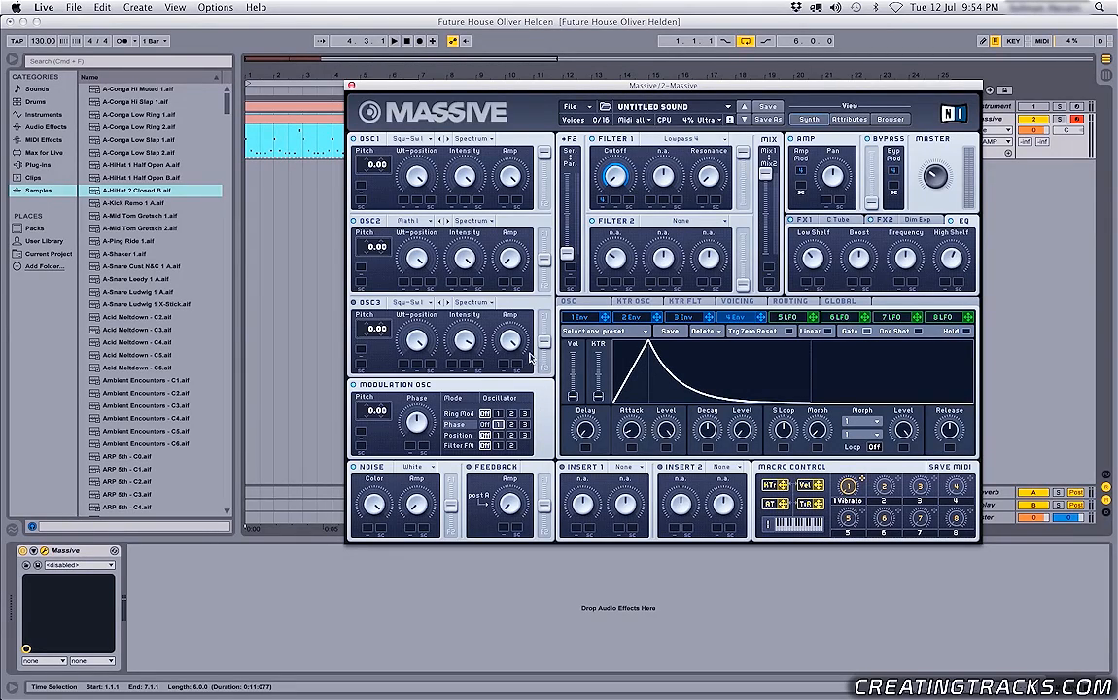
pyautogui.moveTo(516, 276)
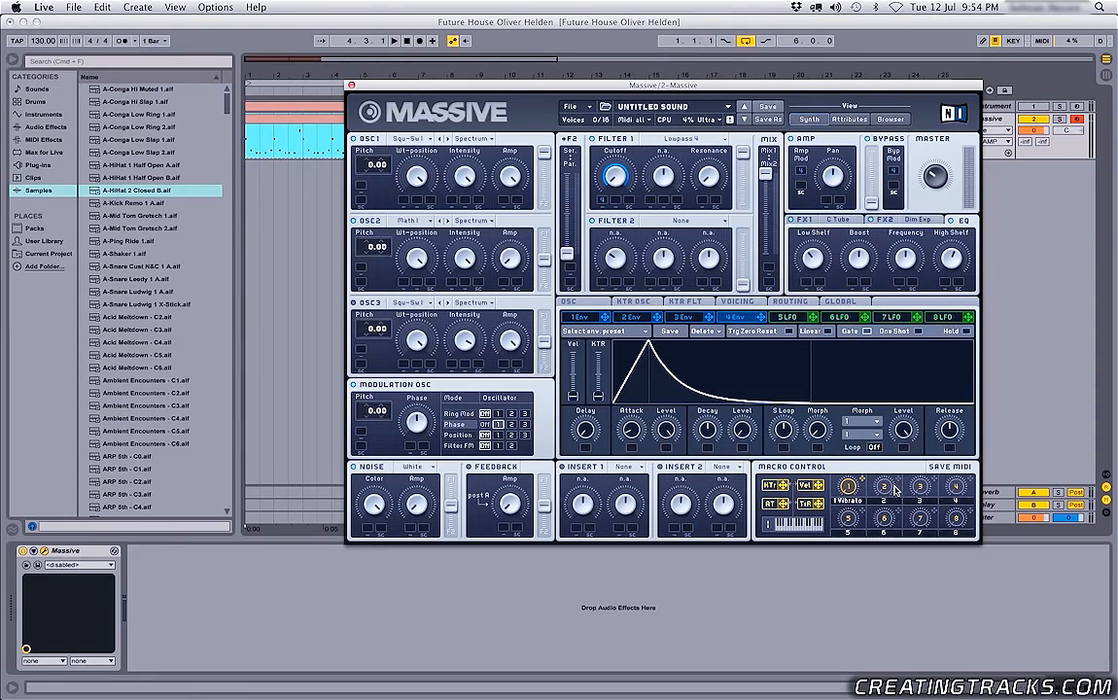
pyautogui.moveTo(642, 471)
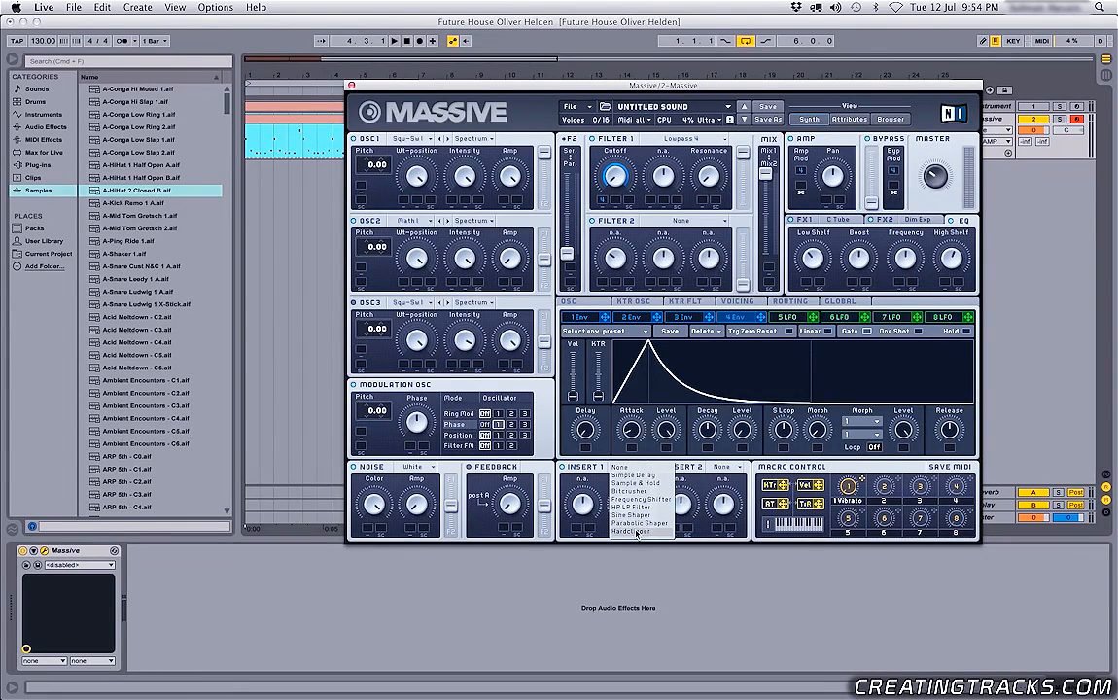
# - Put a Hardclipper in Insert 1 and show the signal routing diagram
pyautogui.click(635, 531)
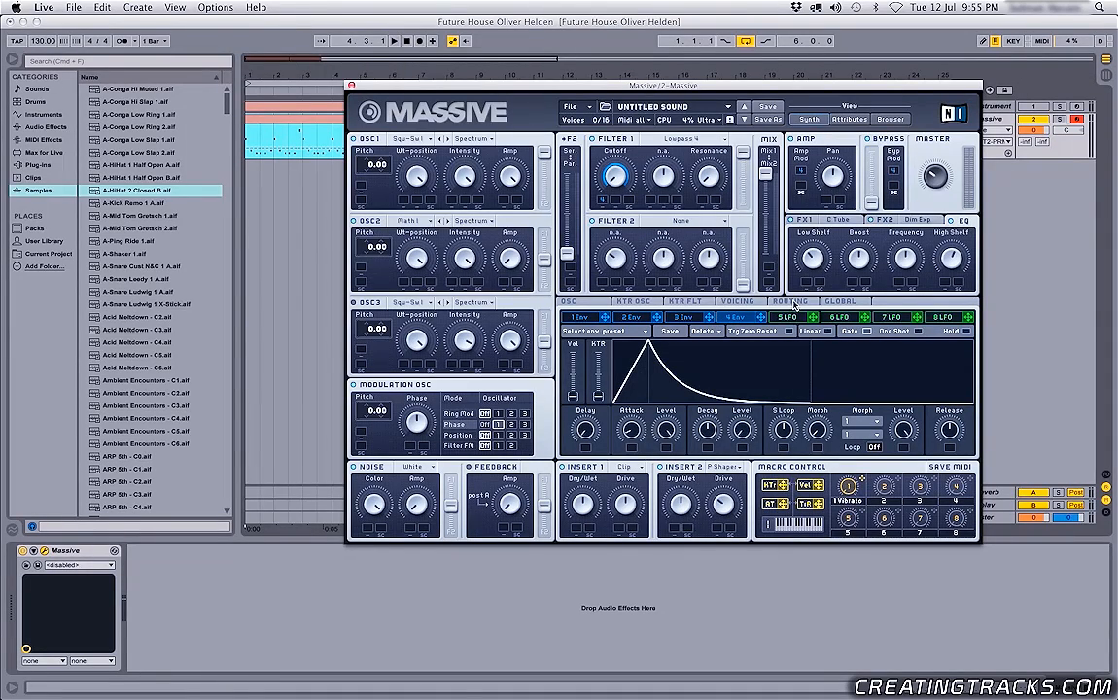
pyautogui.click(789, 300)
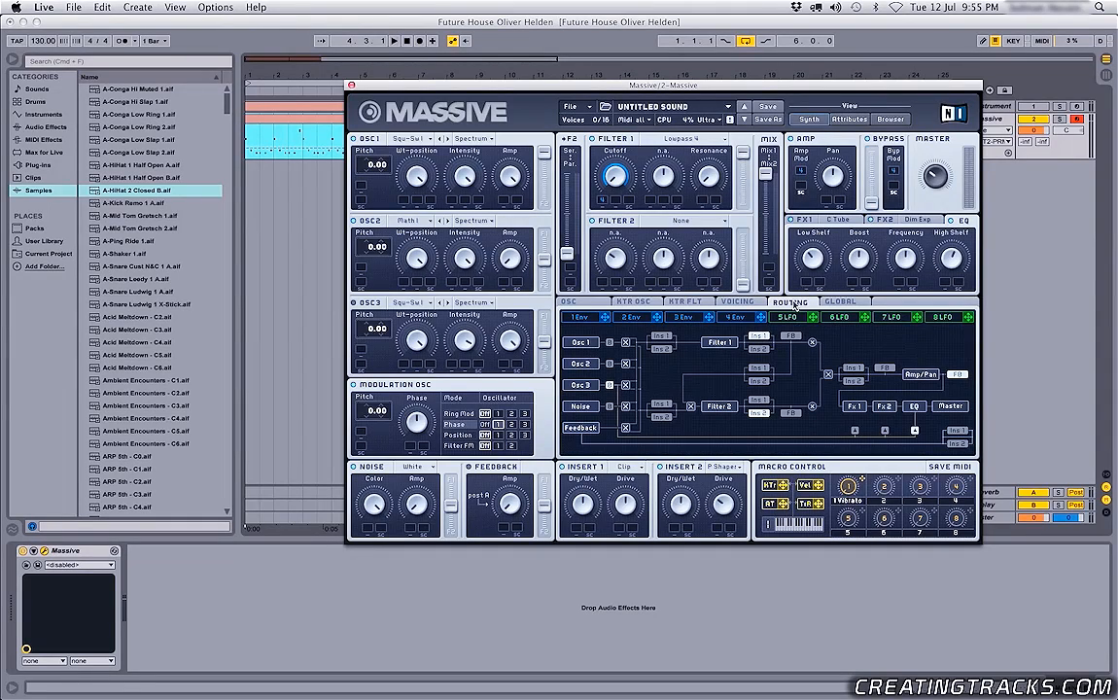
pyautogui.moveTo(800, 365)
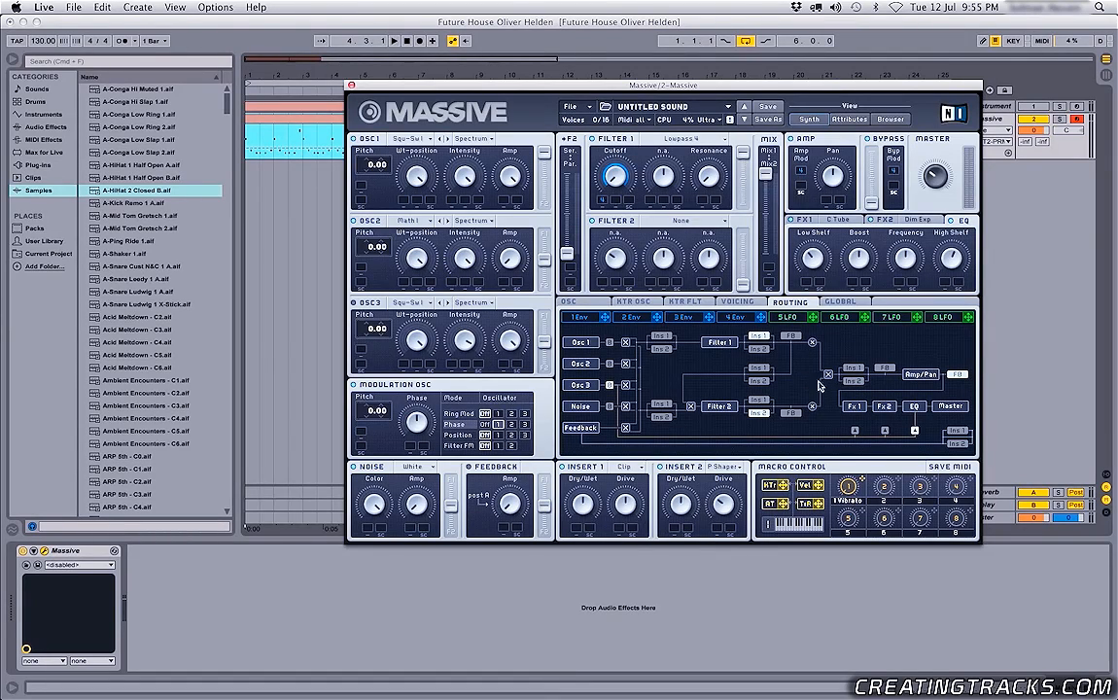
pyautogui.moveTo(818, 387)
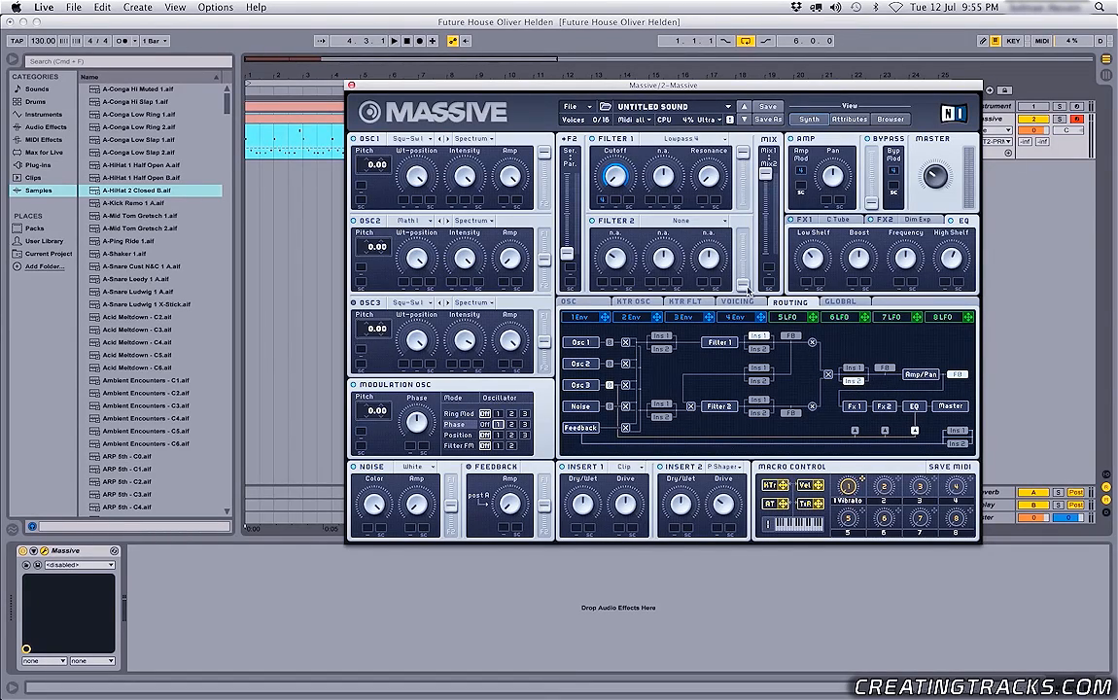
# - Return to the Voicing page showing 7 unison voices with pitch and pan spread
pyautogui.click(739, 301)
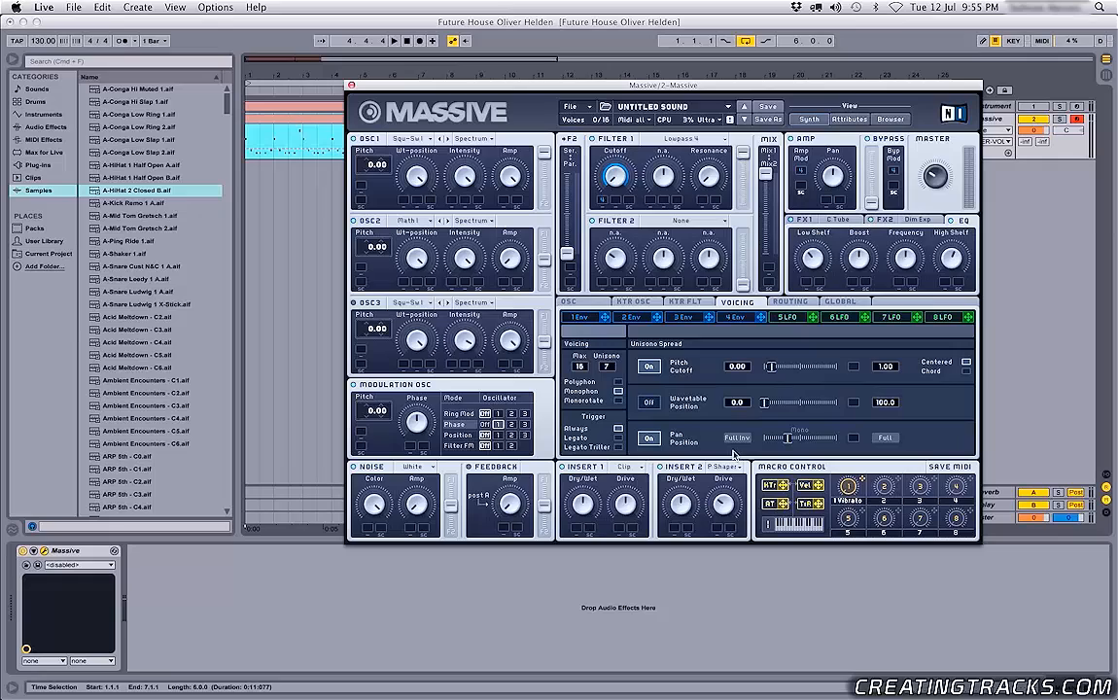
pyautogui.moveTo(903, 511)
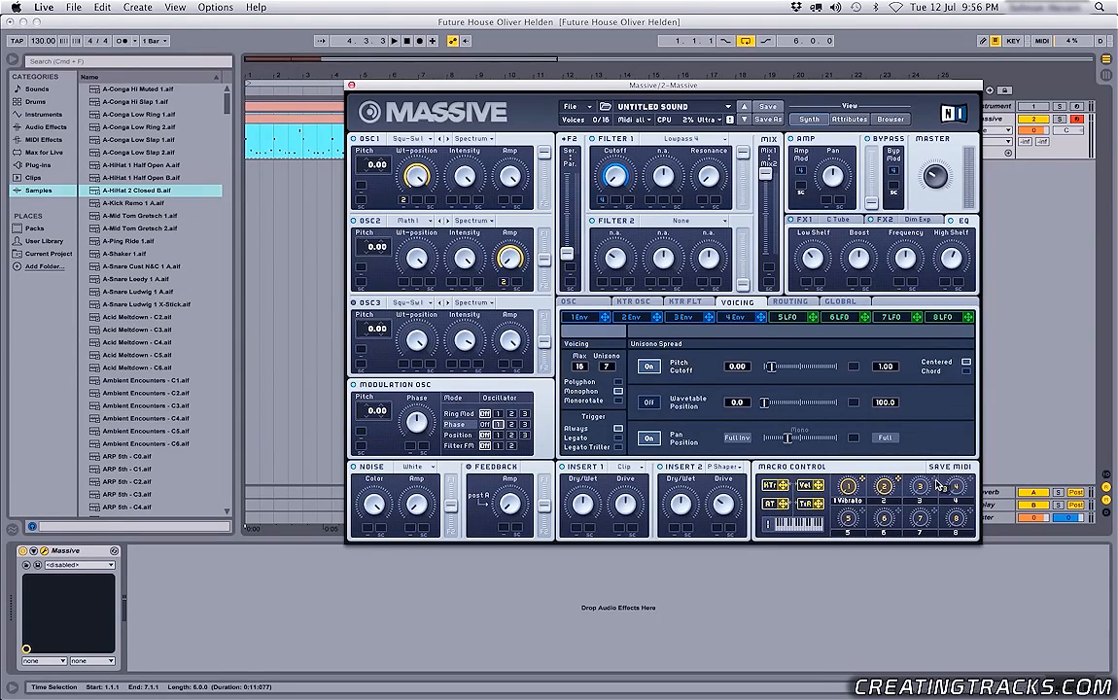
pyautogui.moveTo(362, 187)
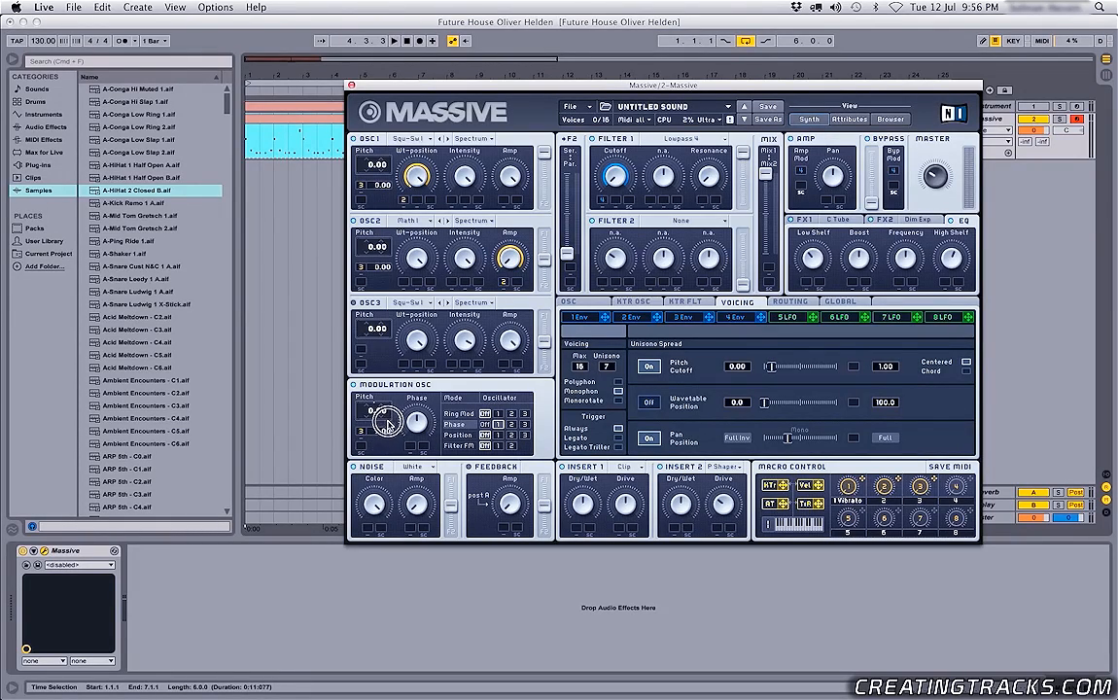
# - Link macro 3 to the modulation oscillator's pitch
pyautogui.moveTo(375, 409); pyautogui.dragTo(374, 389)
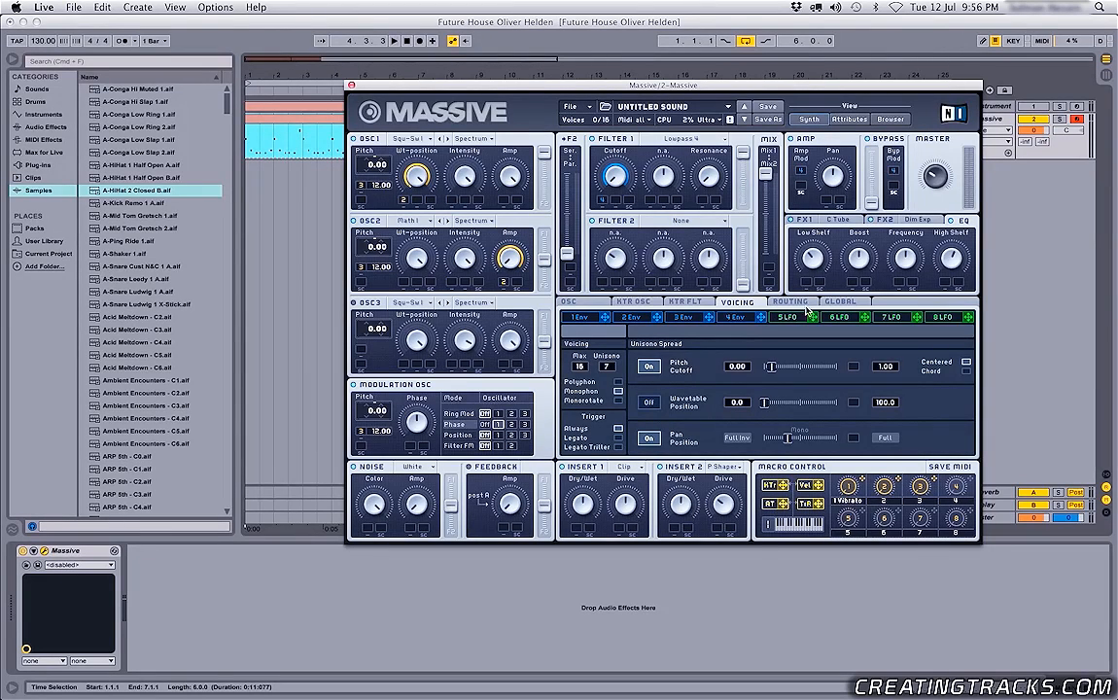
pyautogui.moveTo(735, 329)
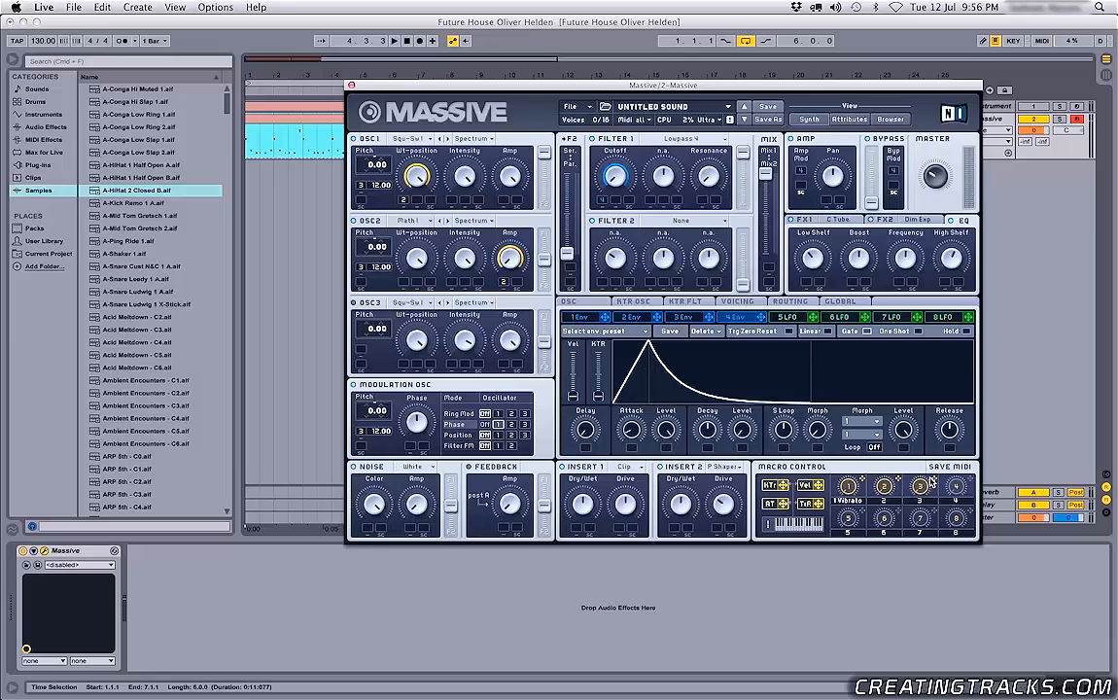
pyautogui.moveTo(947, 449)
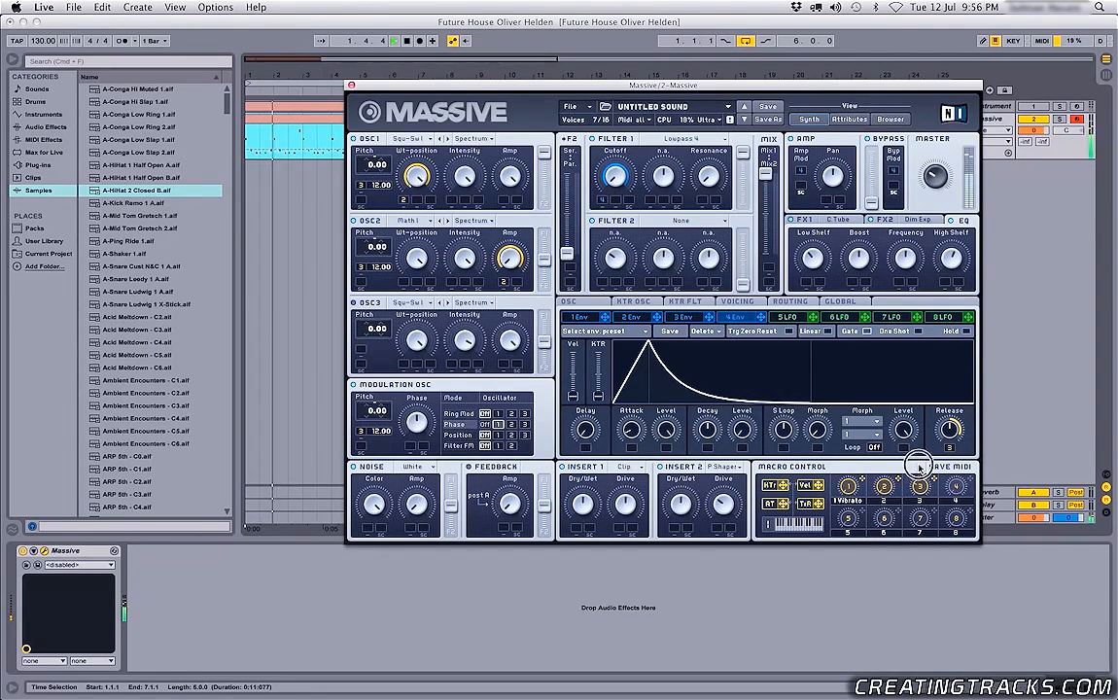
# - Click at the top of the window while linking macro 3 to envelope 4's release
pyautogui.click(377, 40)
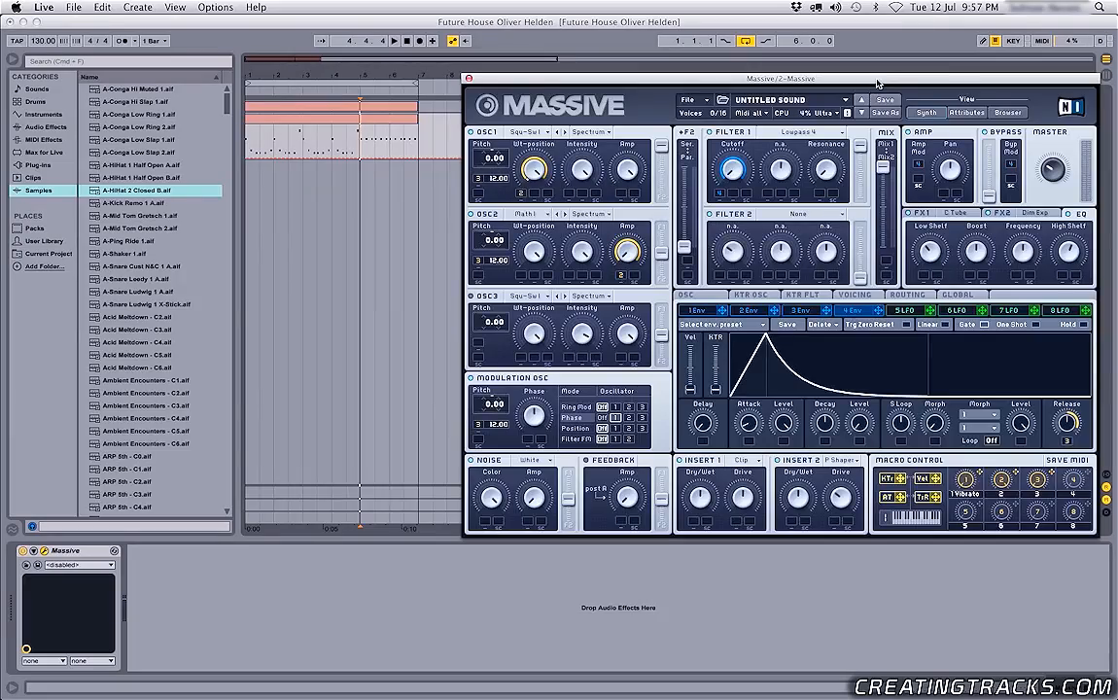
# - Move the Massive window to a new position on screen
pyautogui.moveTo(782, 79); pyautogui.dragTo(672, 108)
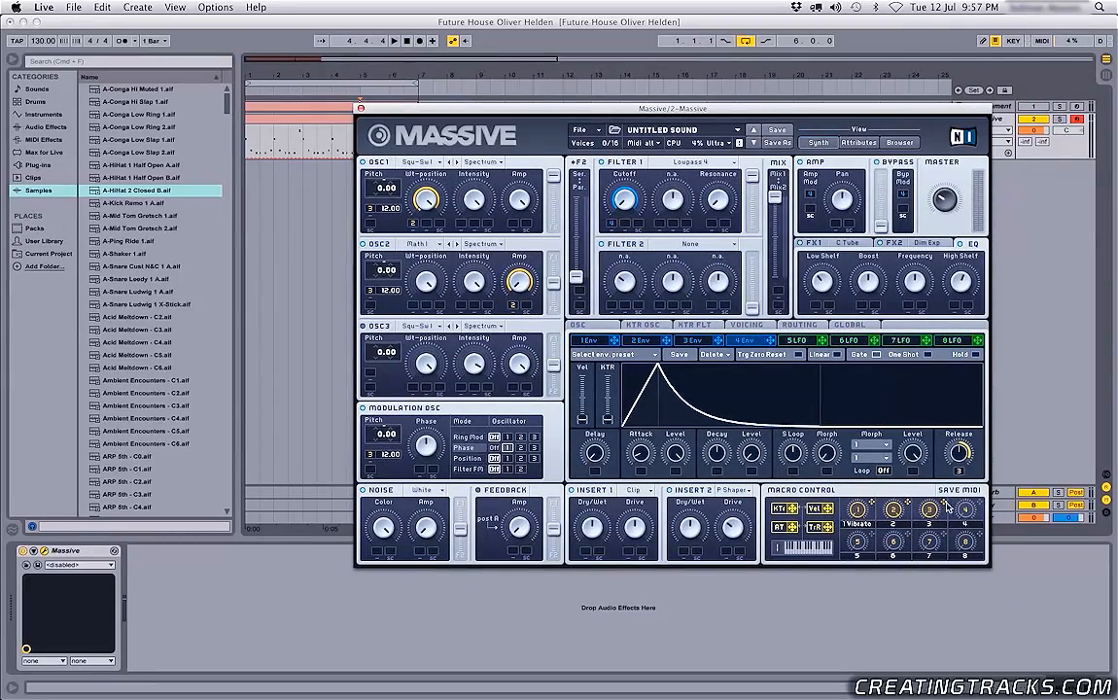
pyautogui.moveTo(982, 525)
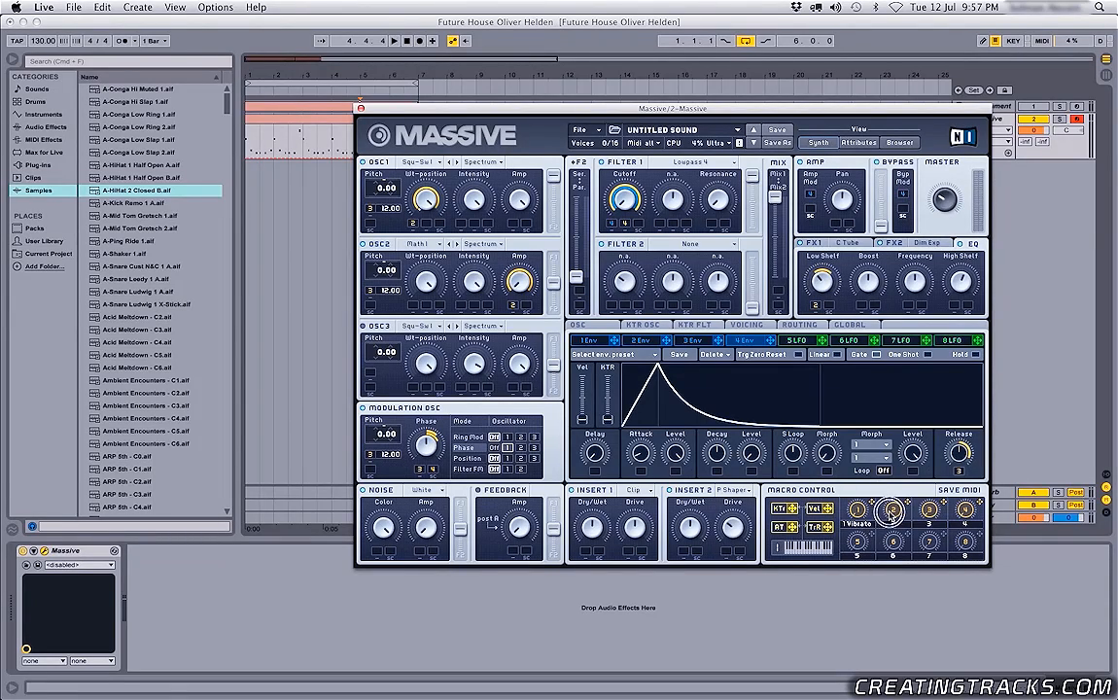
pyautogui.moveTo(828, 282)
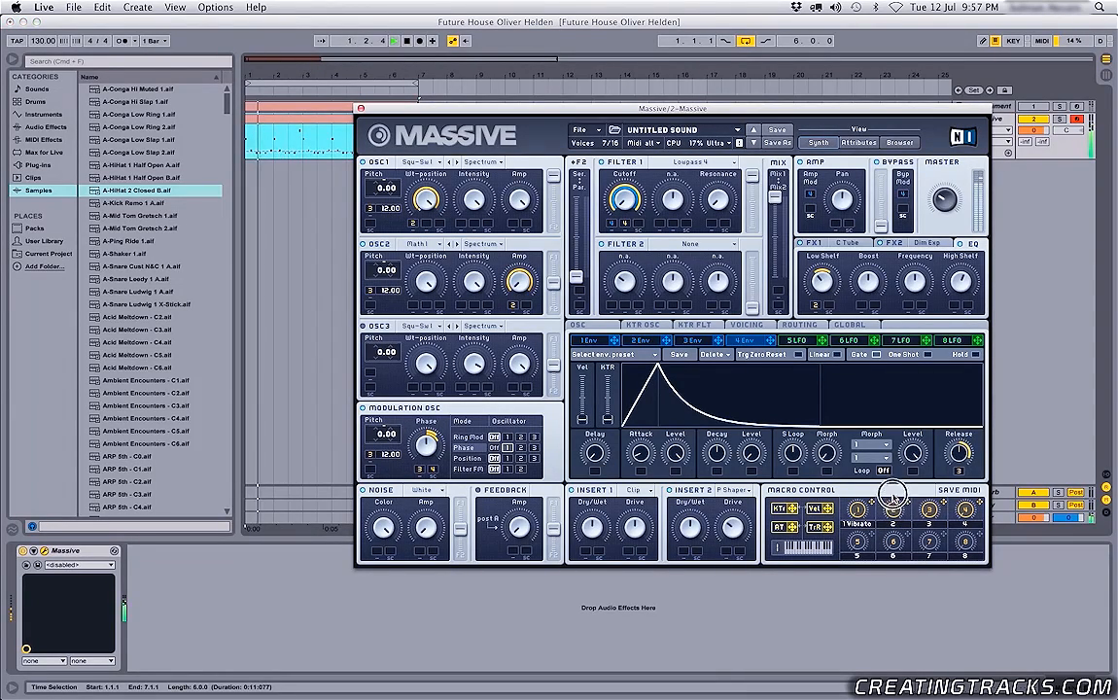
pyautogui.moveTo(906, 422)
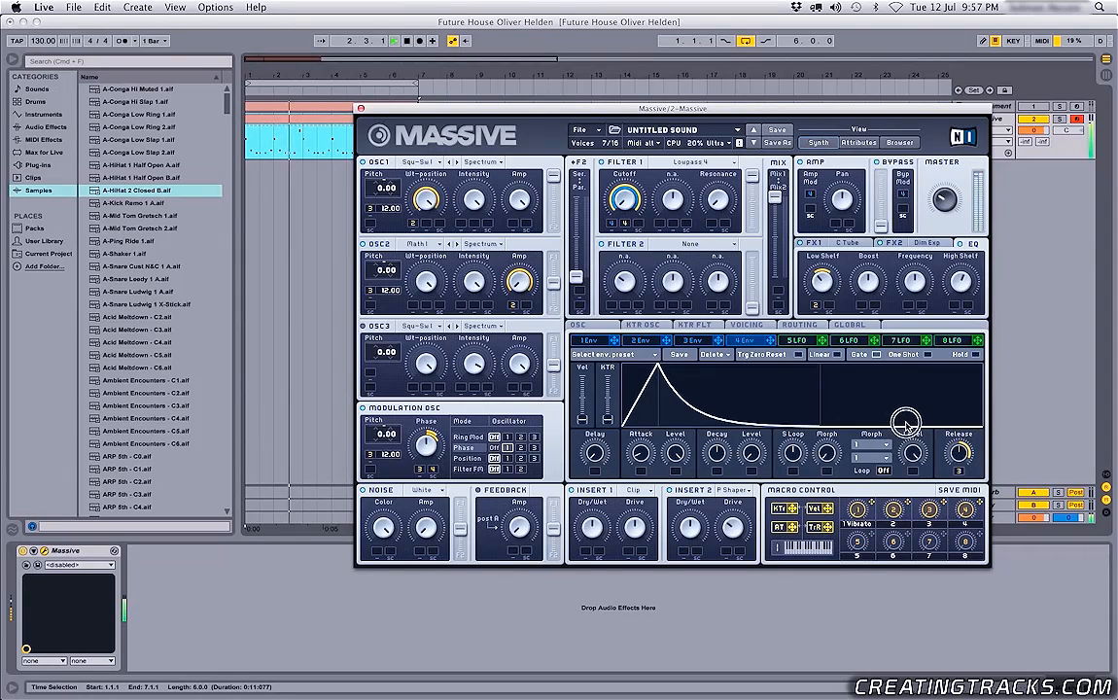